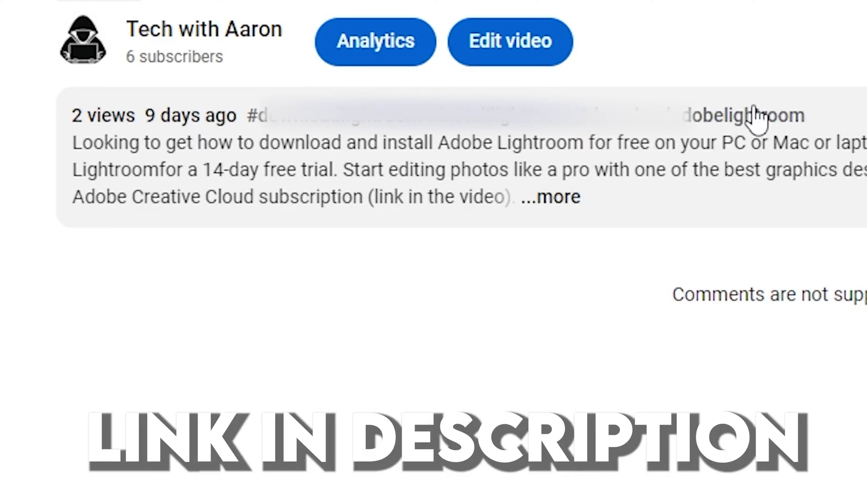
Step: Expand the YouTube video description and follow its 'Download Adobe' link
left_click(549, 196)
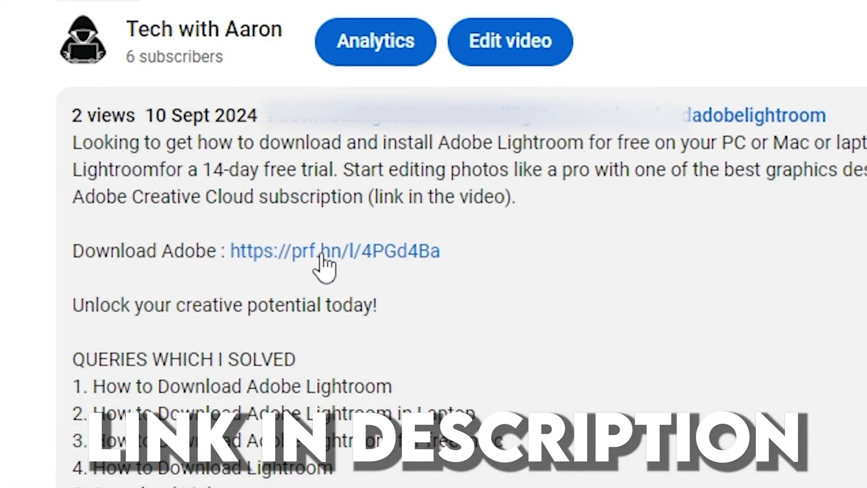
left_click(334, 251)
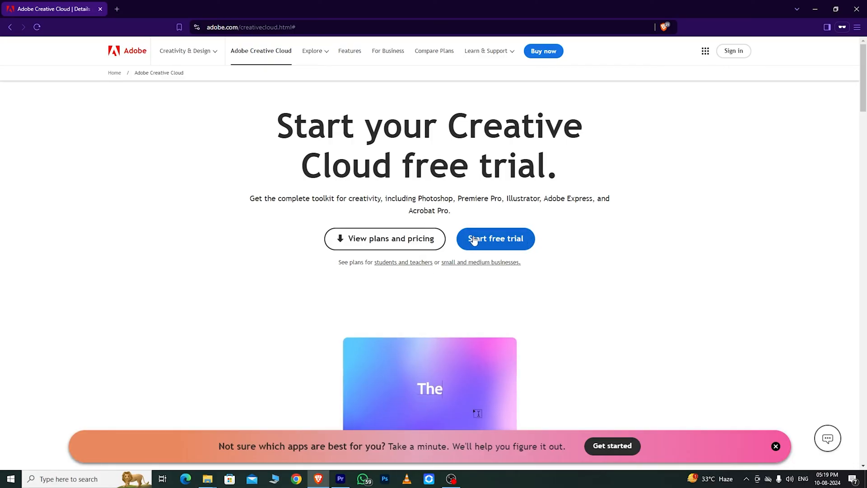
Step: Choose the Creative Cloud All Apps free trial, add the 7-day Adobe Stock trial, and continue
left_click(495, 238)
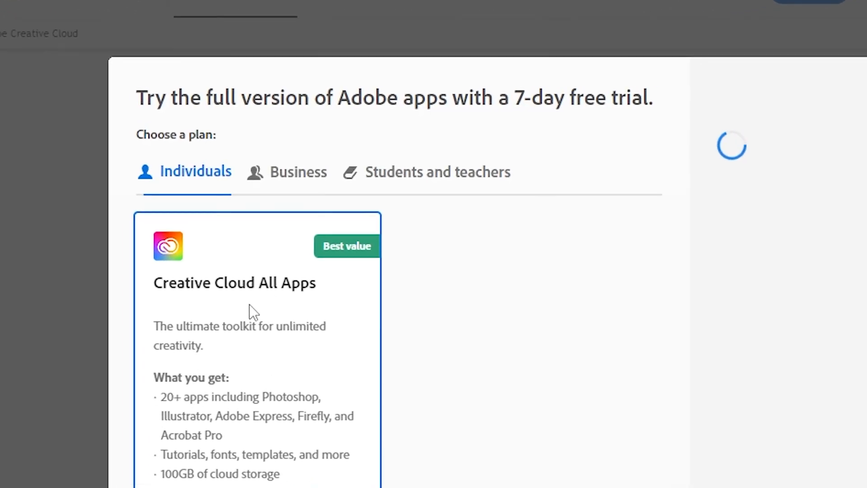
left_click(297, 172)
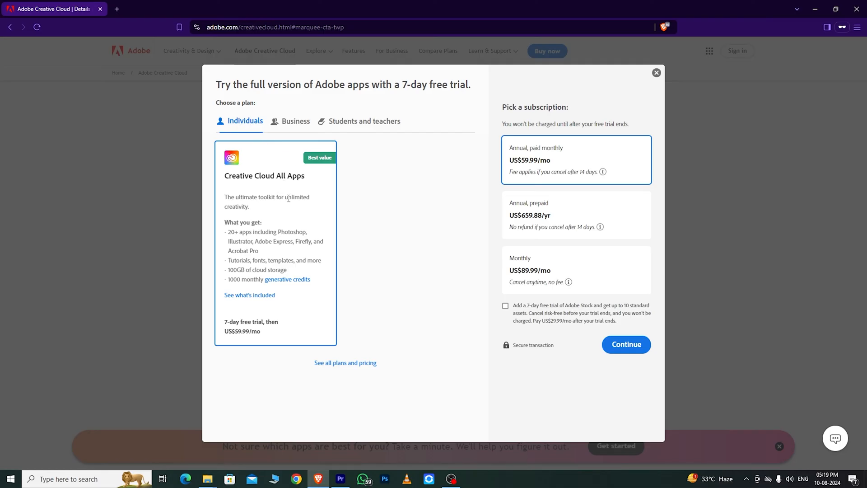
mouse_move(249, 152)
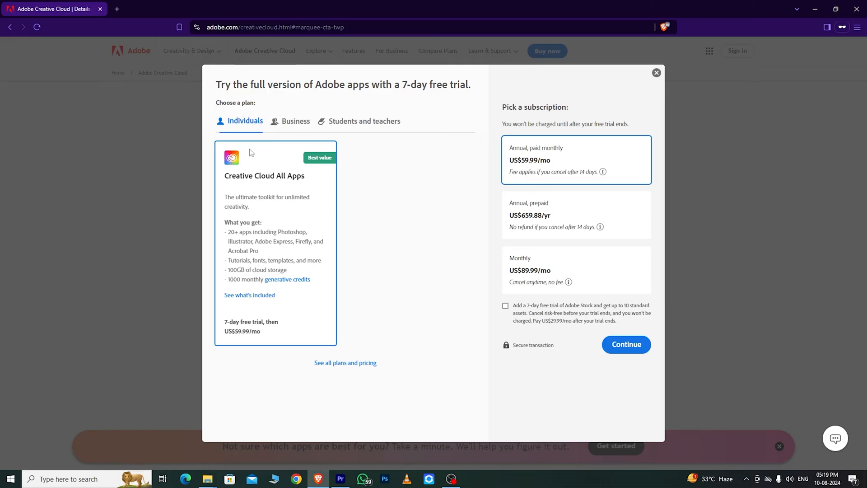
mouse_move(242, 128)
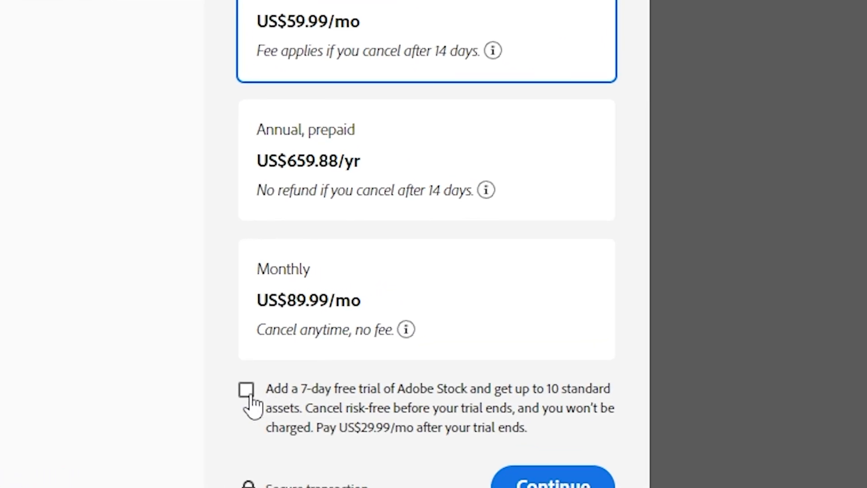
left_click(246, 389)
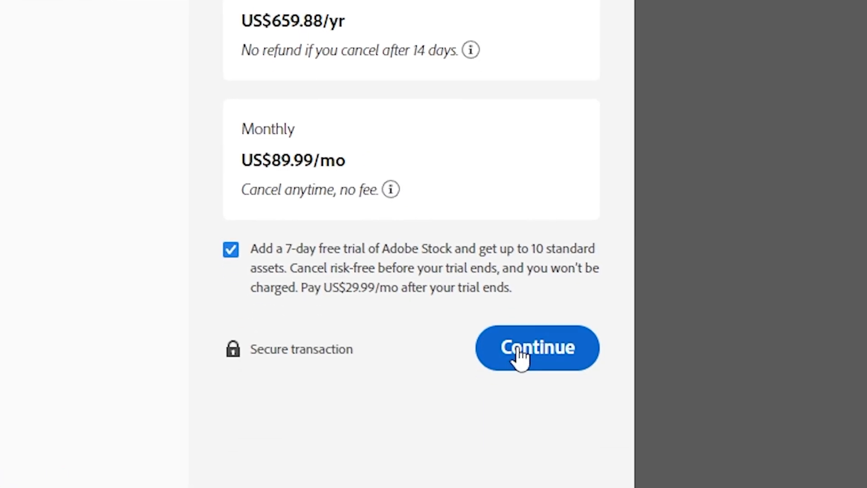
left_click(537, 347)
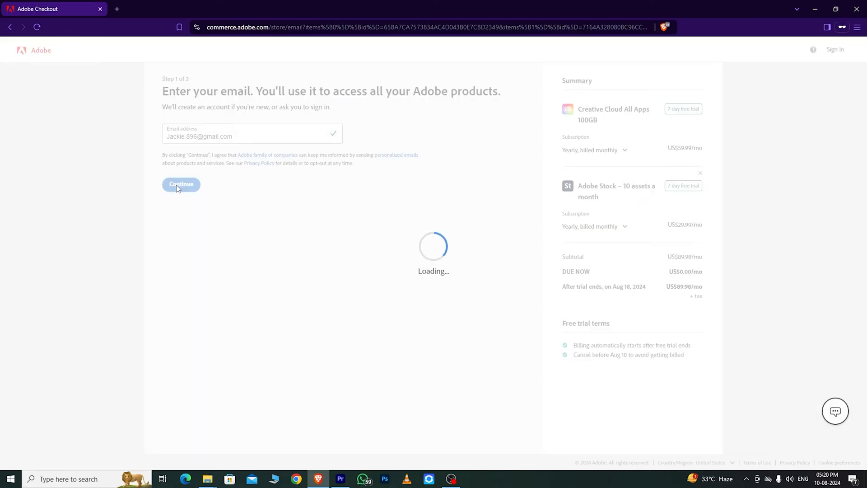
Step: Submit the email, enter last name 'Fernand', and agree to subscribe
left_click(180, 183)
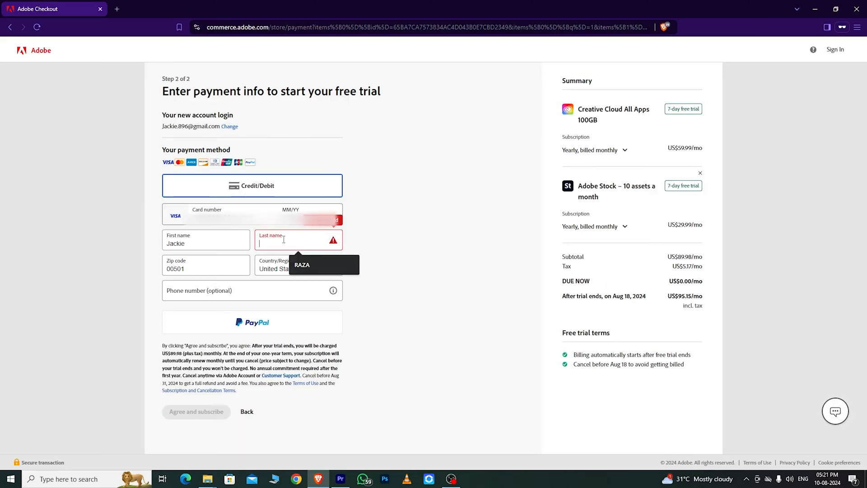
type("Fernandes")
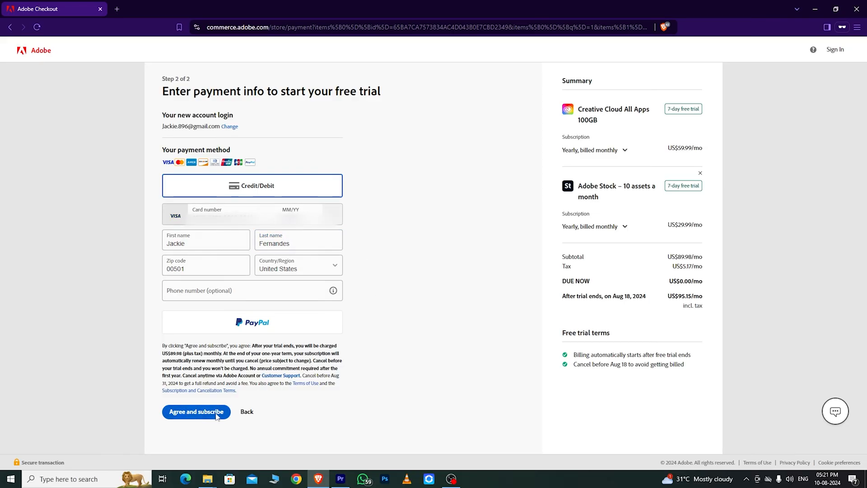
left_click(196, 411)
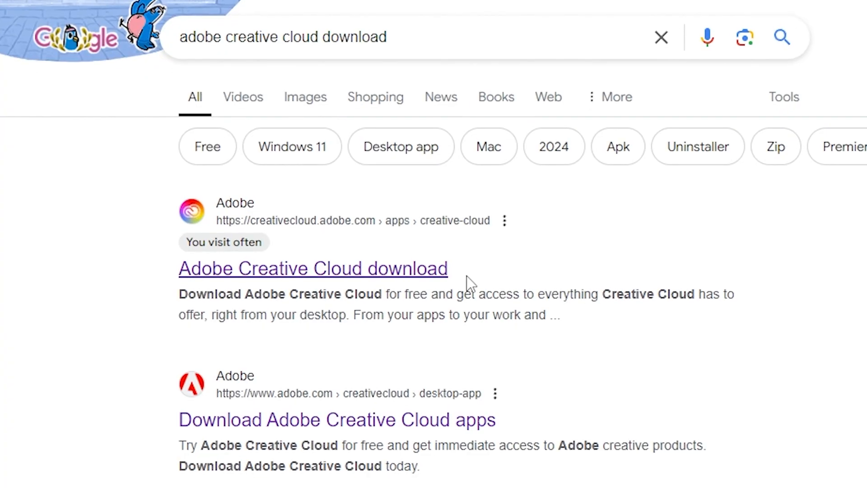
Step: Open the 'Adobe Creative Cloud download' result and download the Creative Cloud installer
left_click(313, 268)
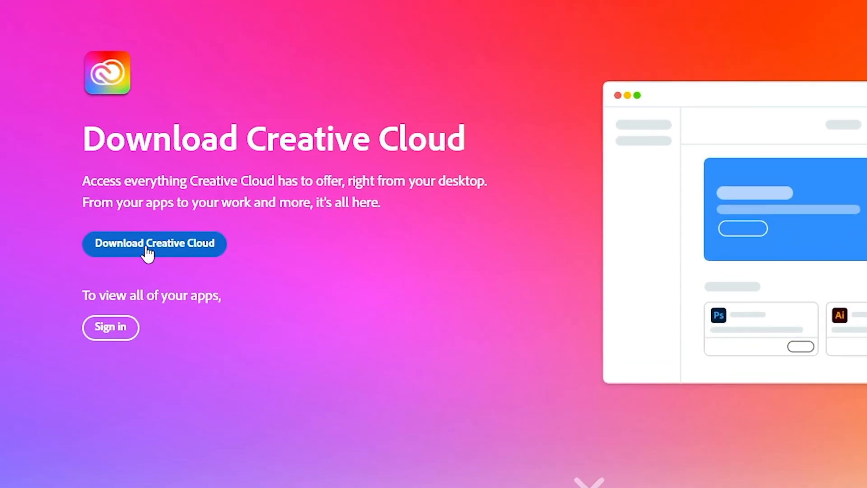
left_click(155, 243)
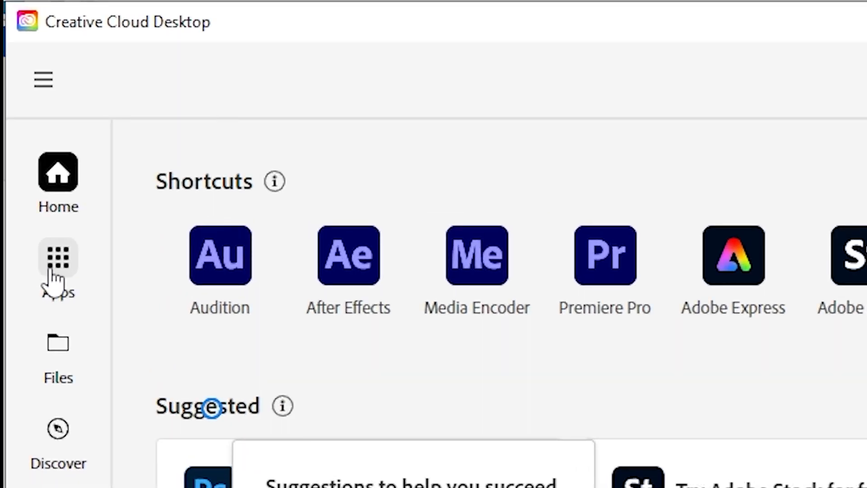
Step: Open Audition from the Apps list in Creative Cloud Desktop
left_click(58, 258)
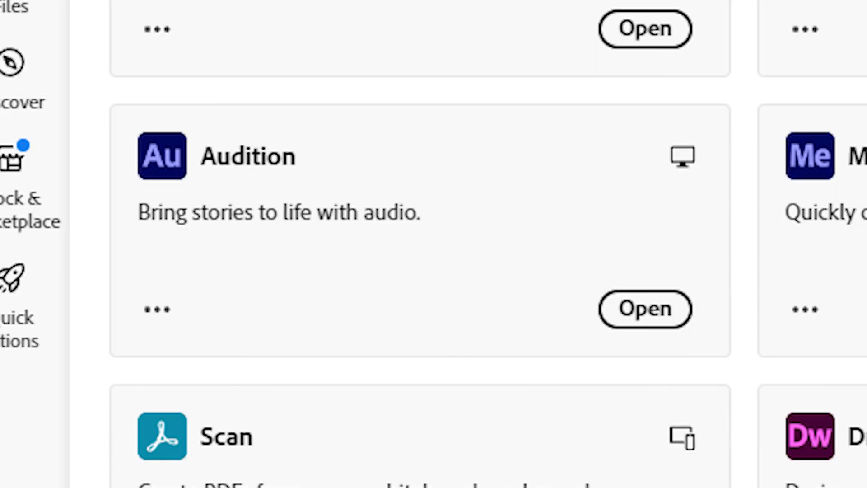
left_click(644, 308)
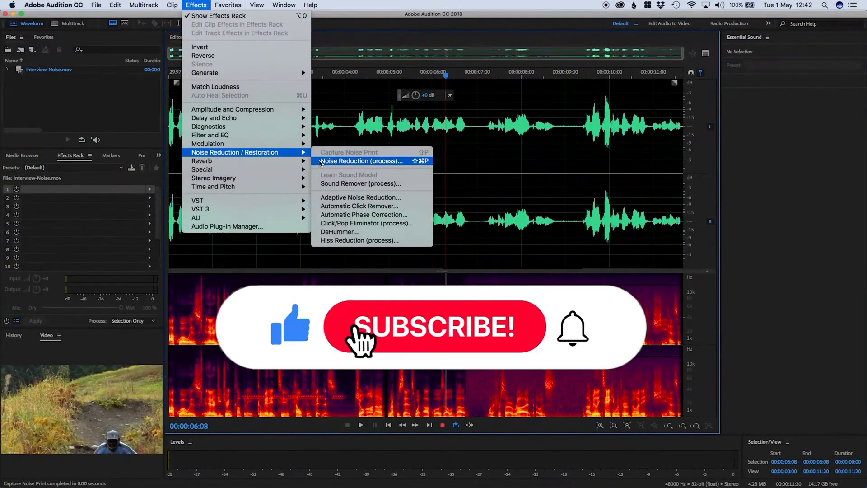
Step: Open the Noise Reduction (process) effect from Effects > Noise Reduction / Restoration
left_click(360, 160)
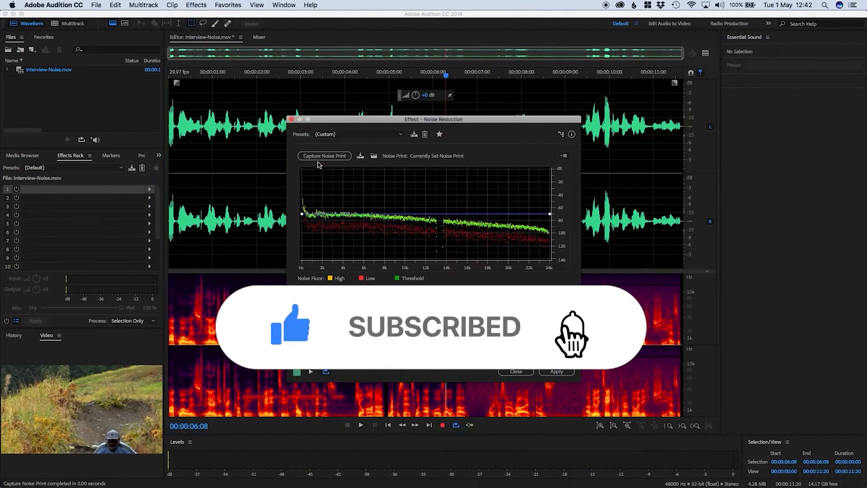